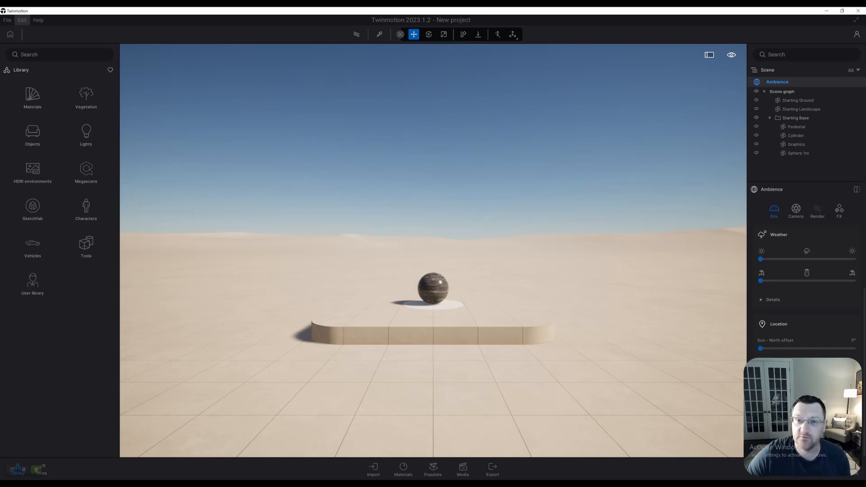
- Enable Auto save in Preferences > Settings > Save and raise the backup Number to 10
left_click(21, 20)
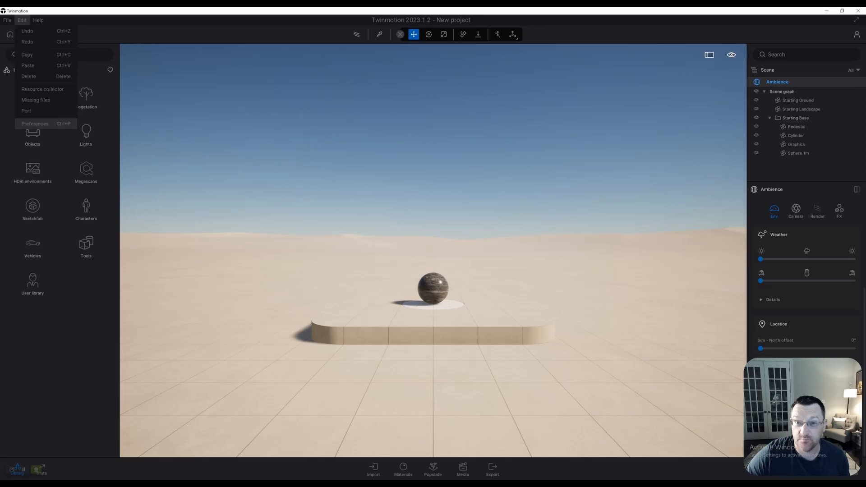
left_click(34, 124)
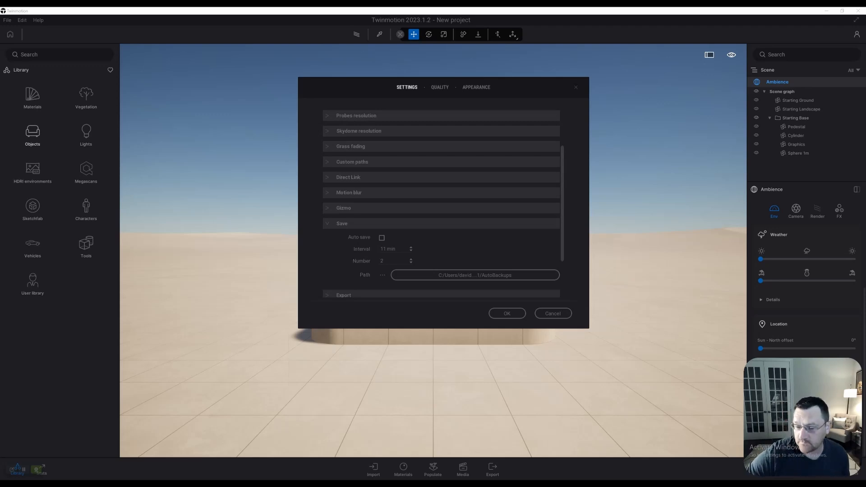
left_click(381, 238)
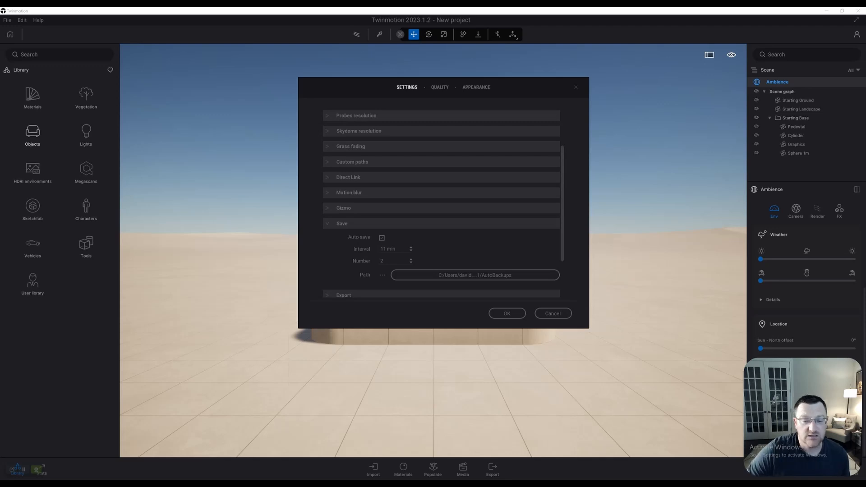
left_click(410, 259)
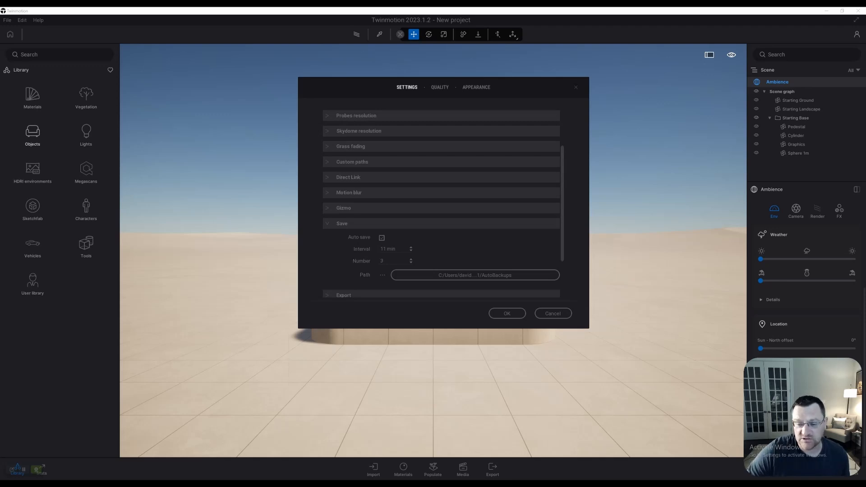
left_click(410, 259)
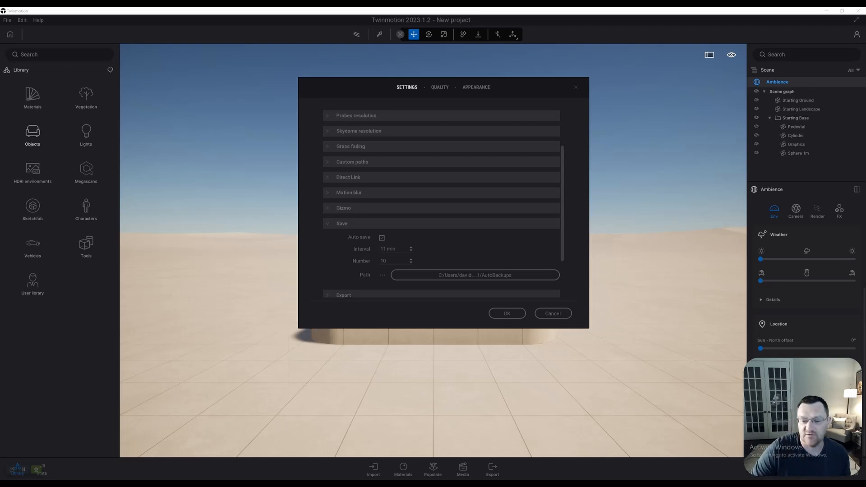
left_click(410, 250)
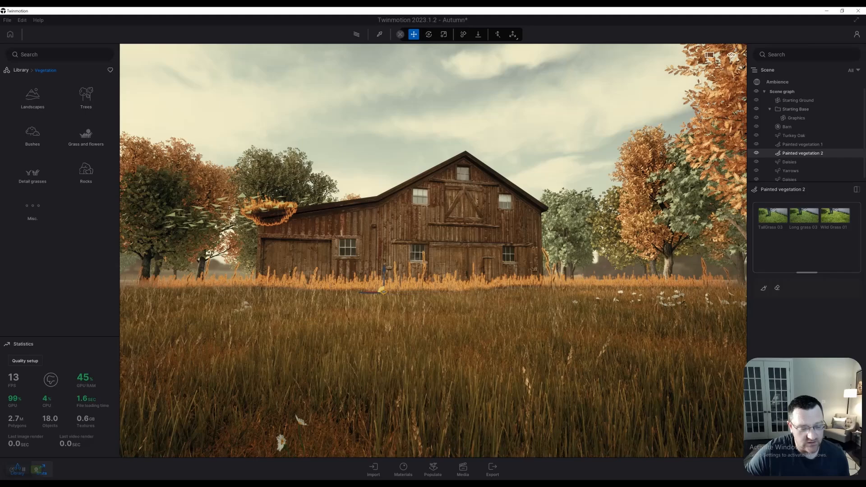
mouse_move(39, 470)
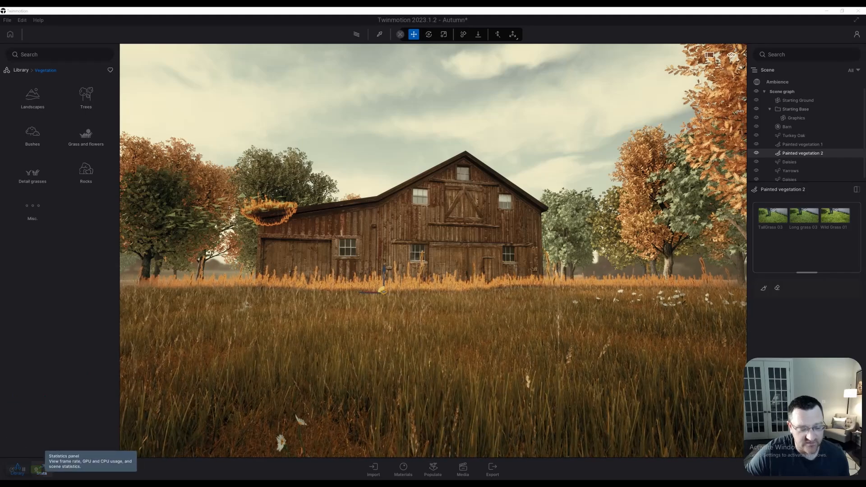
- Show the Statistics readout over the Autumn barn scene
left_click(41, 469)
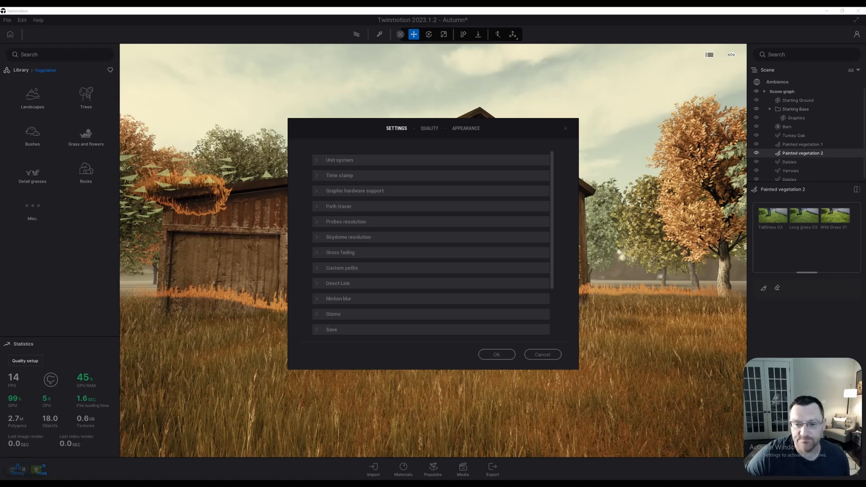
- Choose a lower quality preset than Ultra on the Quality tab and apply it
left_click(429, 128)
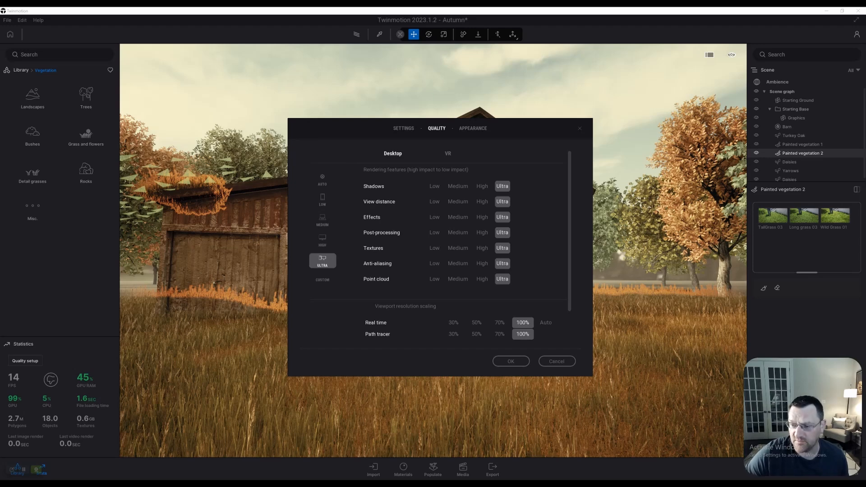
left_click(434, 201)
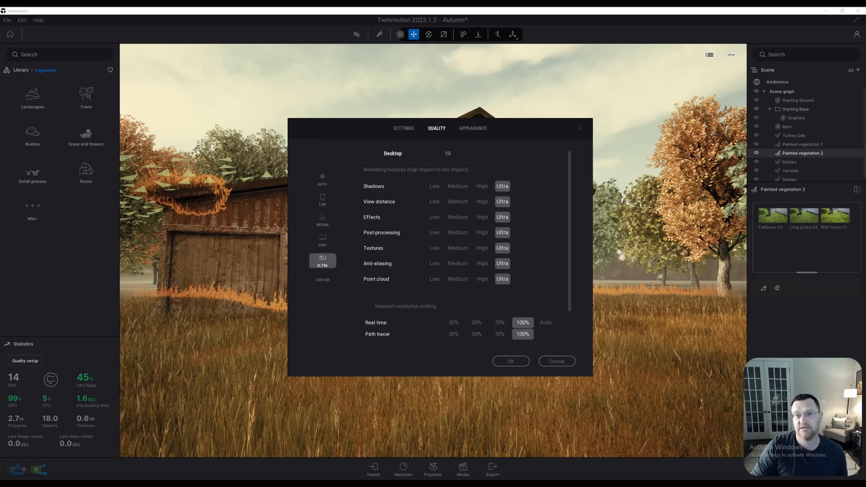
left_click(322, 242)
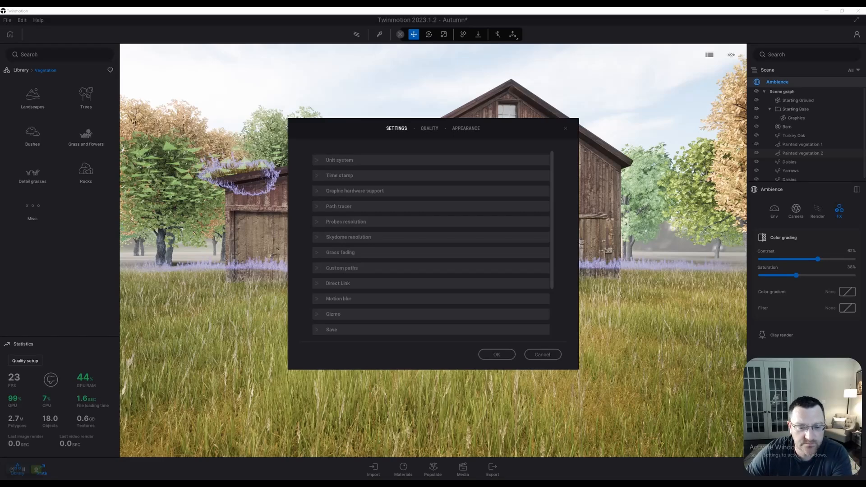
- Set Real time and Path tracer resolution scaling to 70% and confirm
left_click(429, 129)
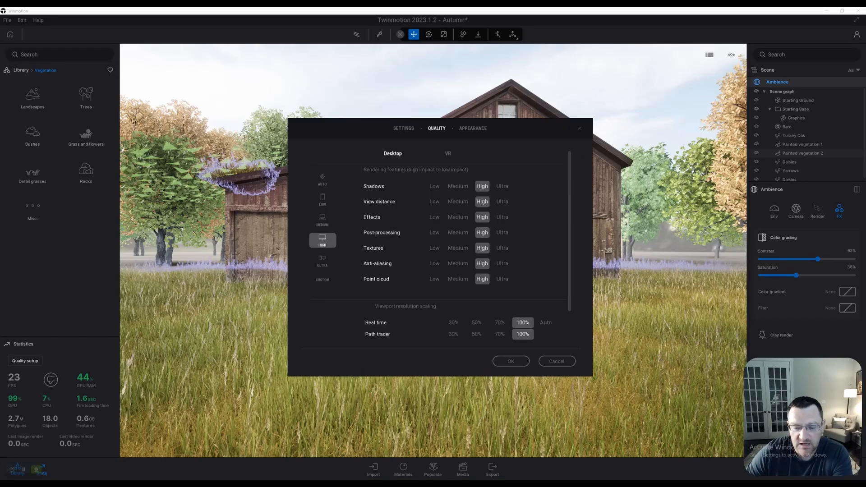
scroll("down", 3)
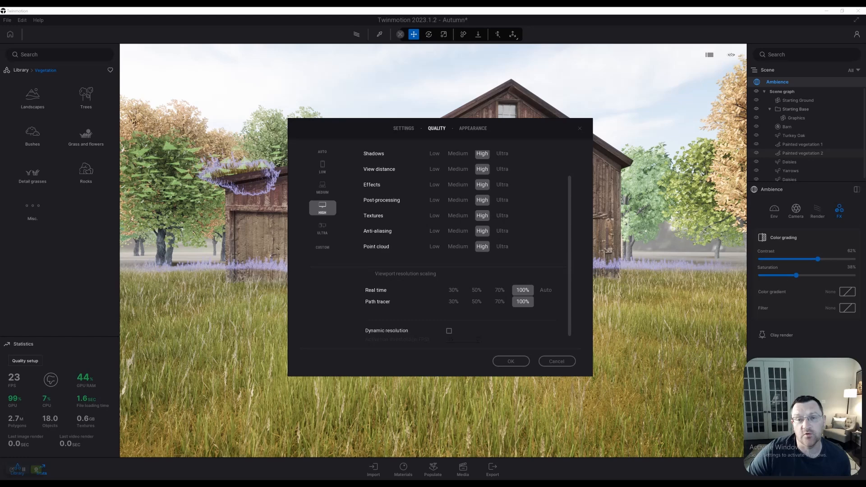
left_click(499, 290)
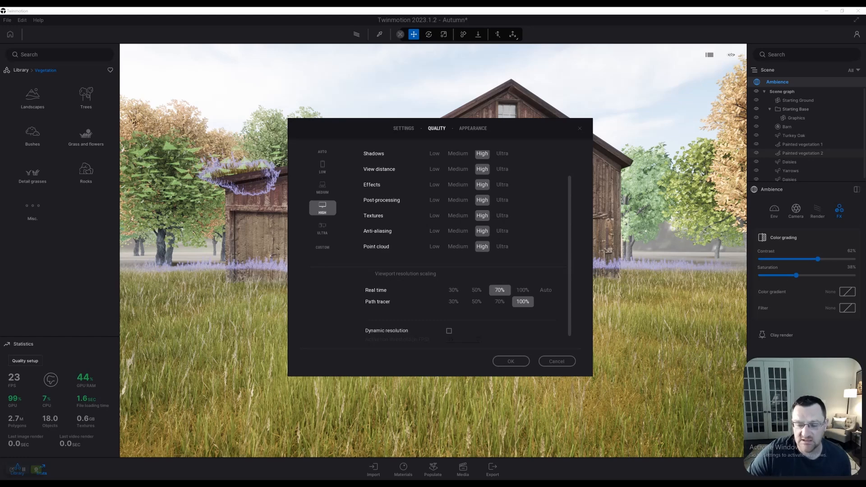
left_click(499, 301)
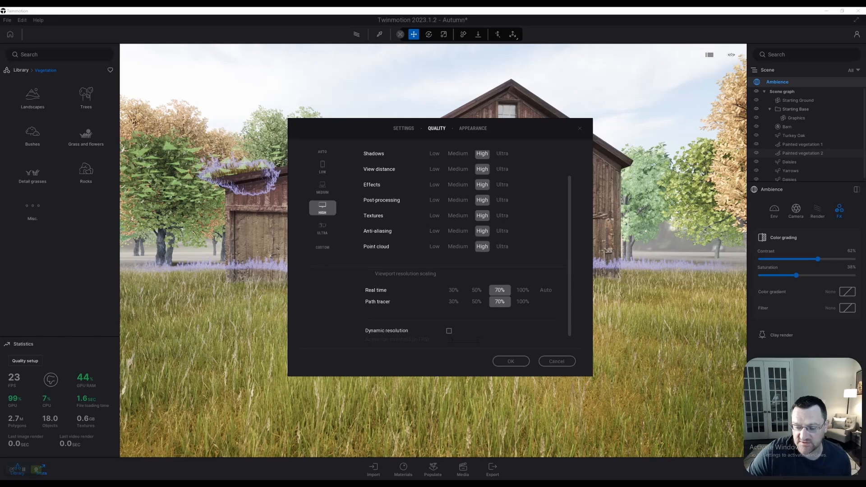
left_click(510, 361)
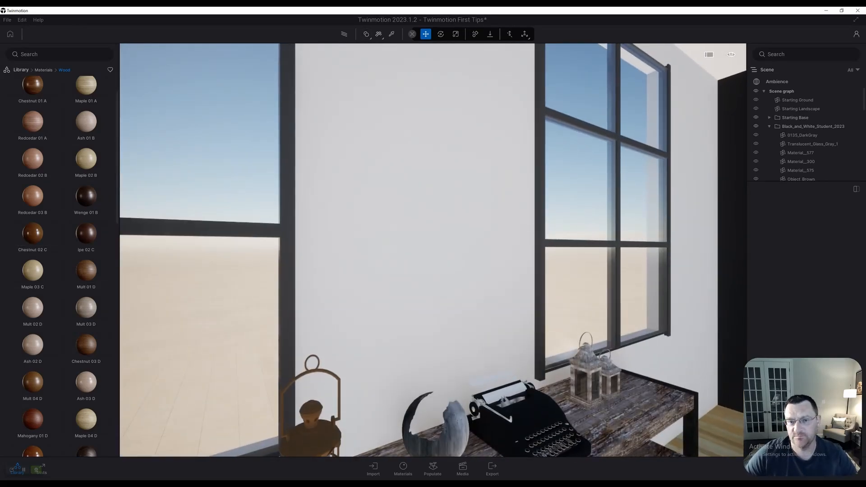
mouse_move(378, 34)
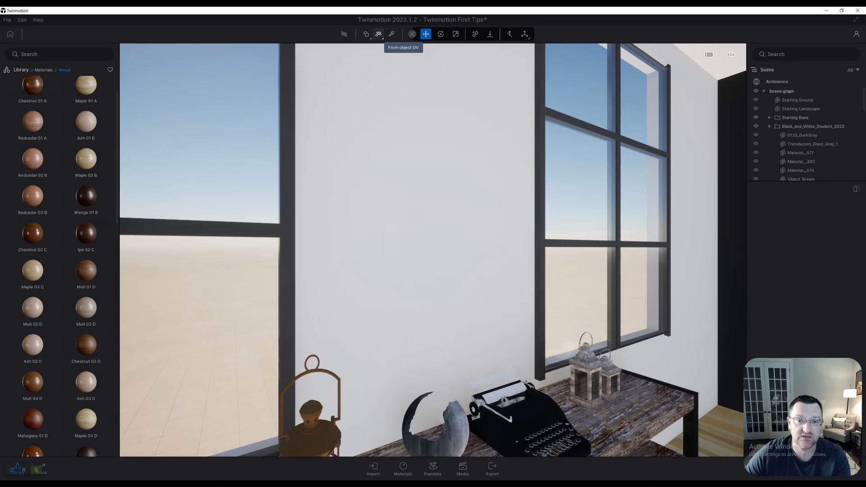
- Apply the Mult 01 D wood material from the library to the white bedroom wall
left_click(378, 33)
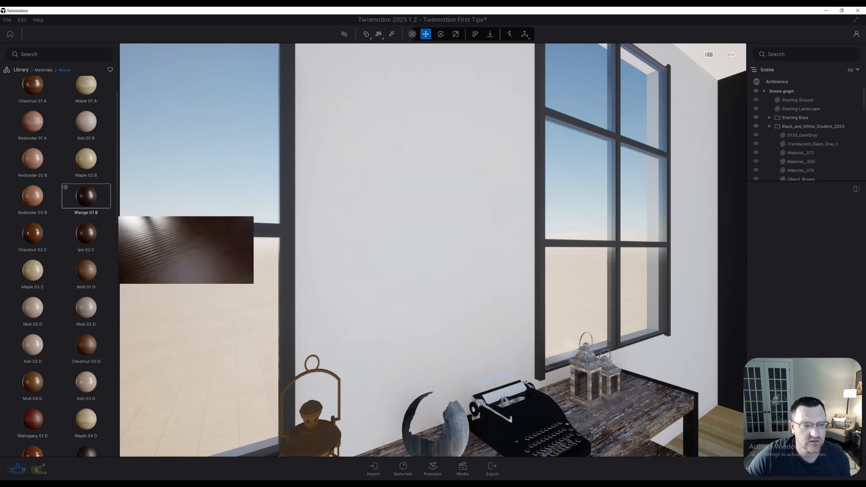
left_click(86, 270)
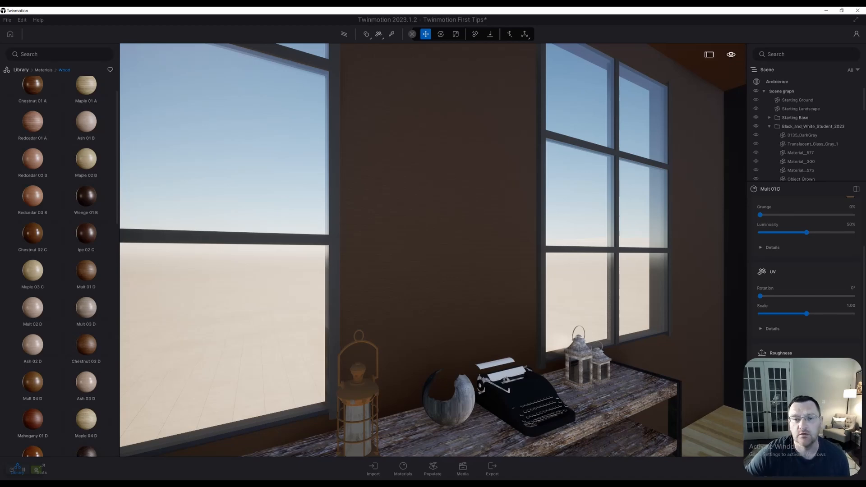
left_click(379, 34)
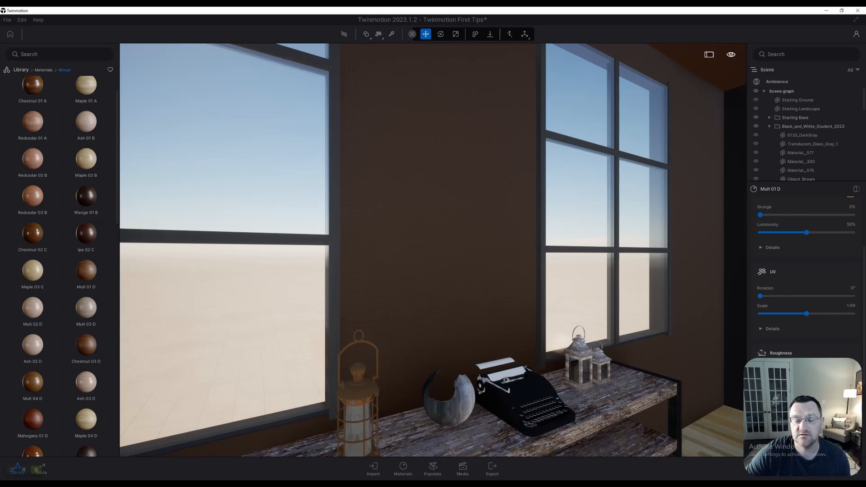
left_click(379, 34)
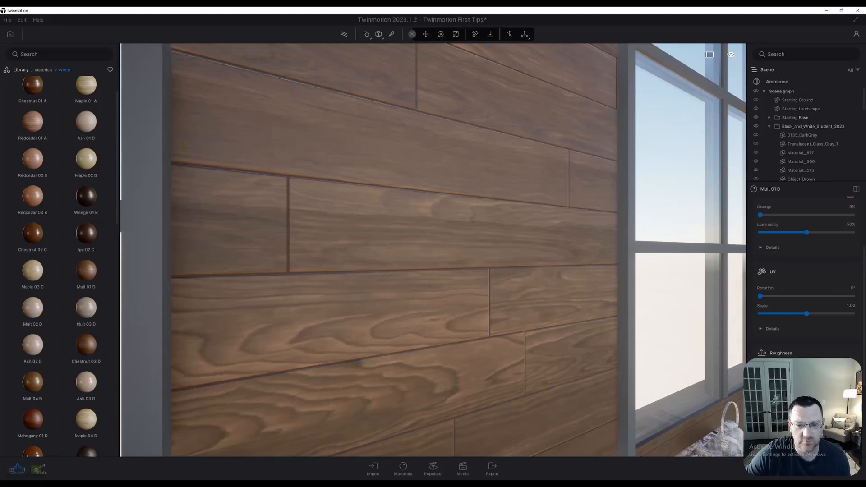
left_click(425, 33)
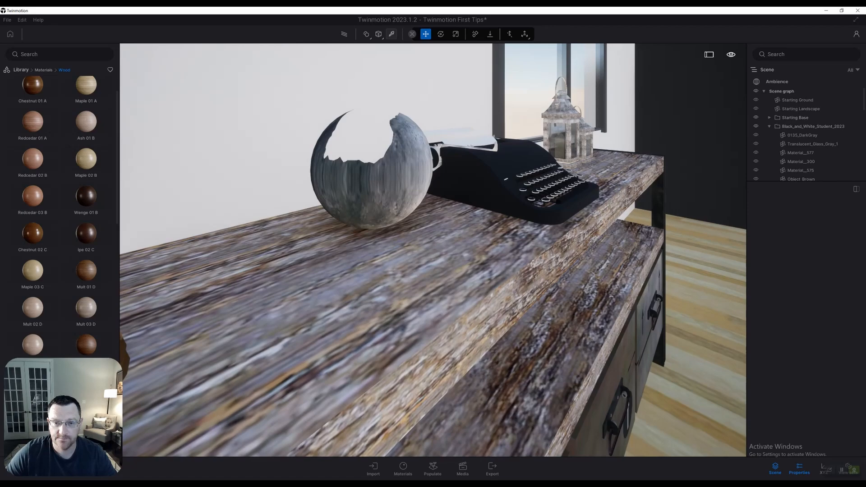
left_click(390, 34)
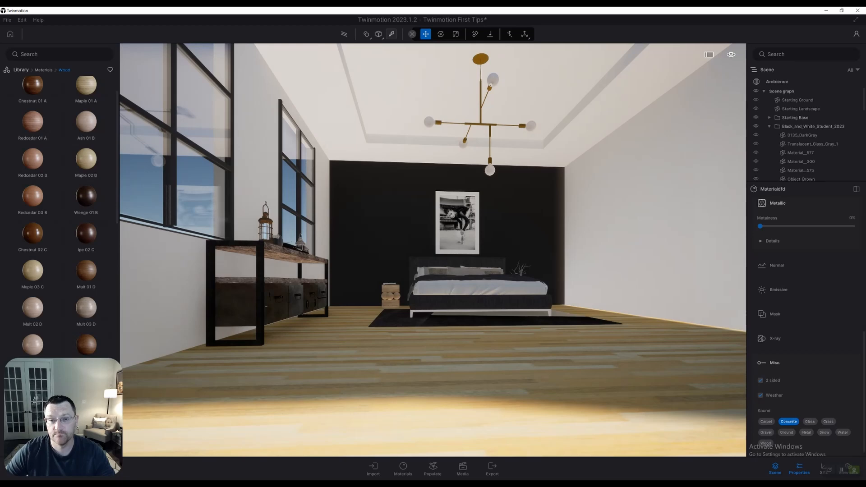
- Sample the Wood_Floor_Light material from the floor with the material picker
left_click(391, 34)
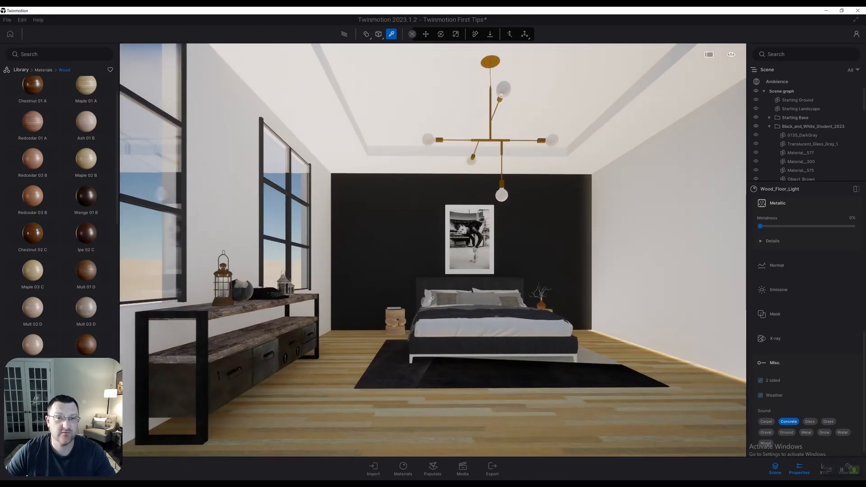
left_click(425, 33)
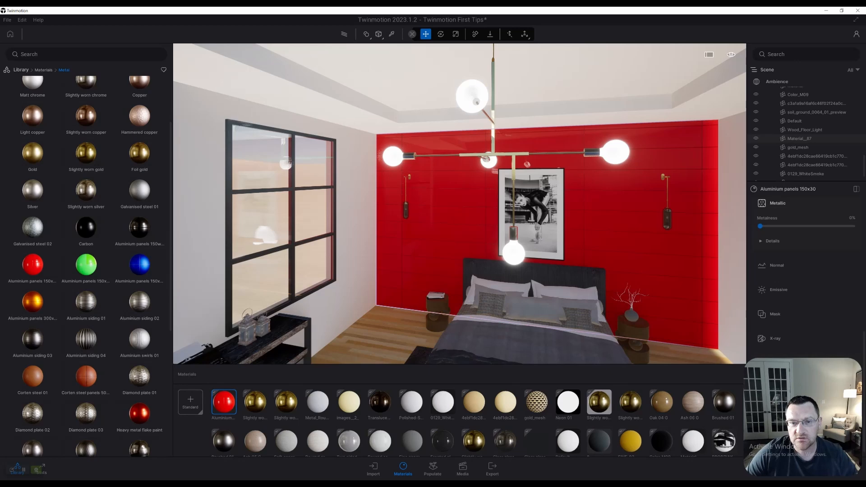
- List the drop-mode options for how a dragged material gets applied
left_click(365, 33)
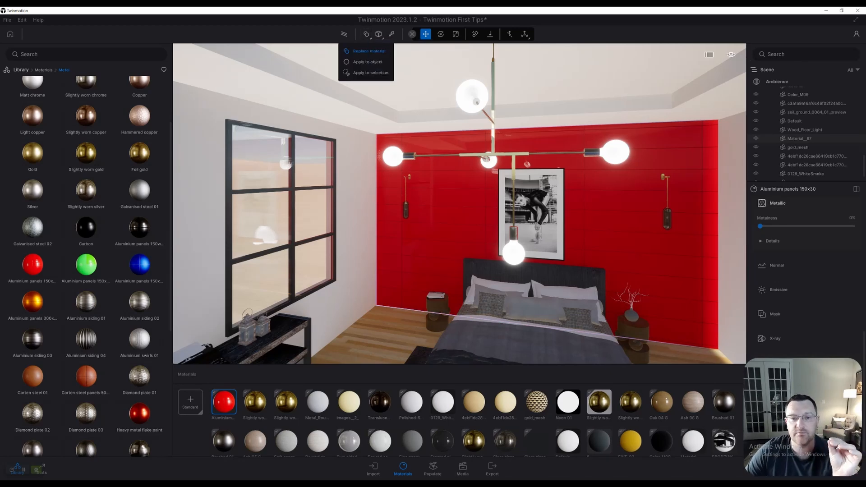
mouse_move(367, 61)
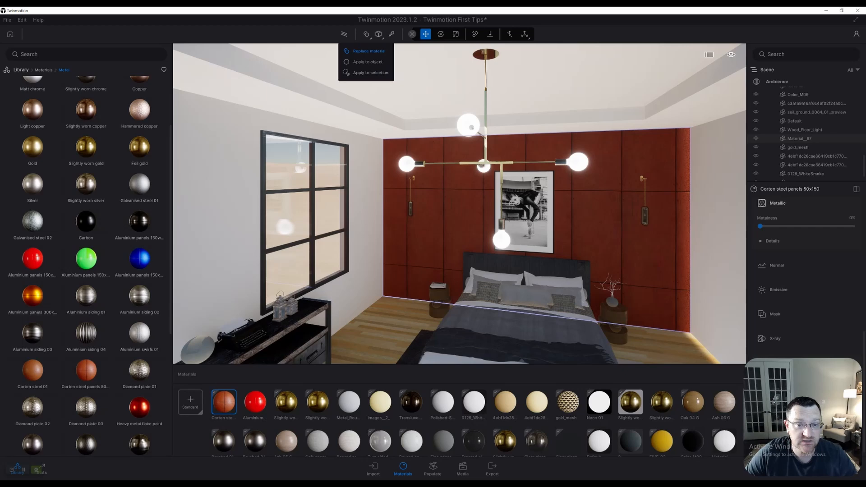
mouse_move(370, 72)
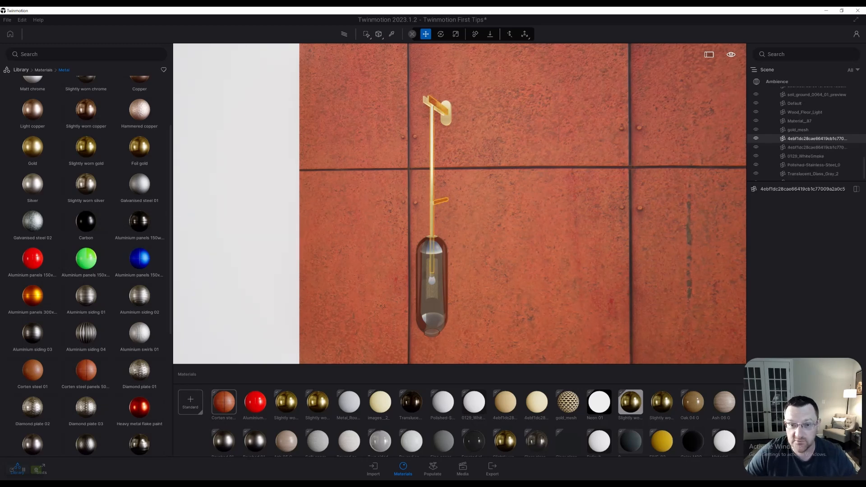
- Set material drop mode to Apply to selection and select the sconce's brass rod
left_click(344, 33)
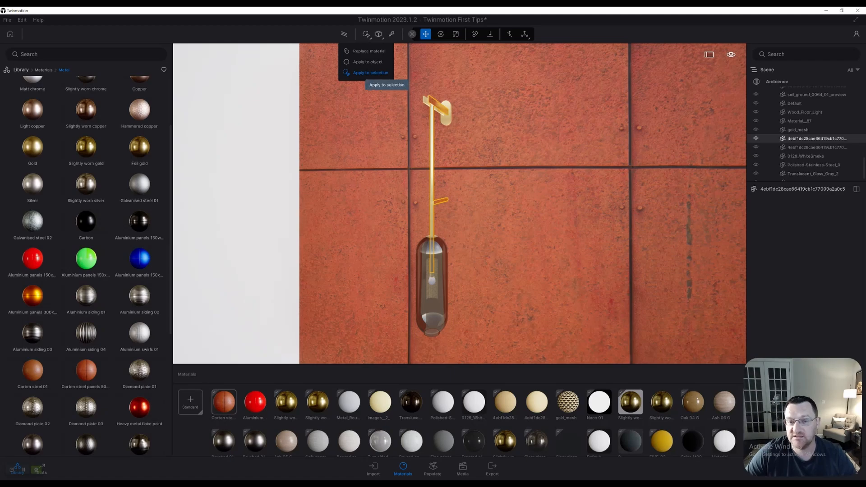
left_click(370, 72)
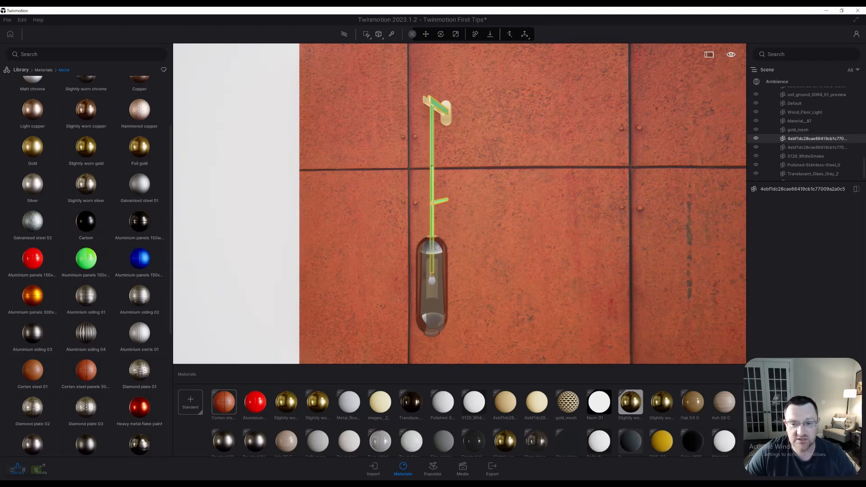
left_click(223, 402)
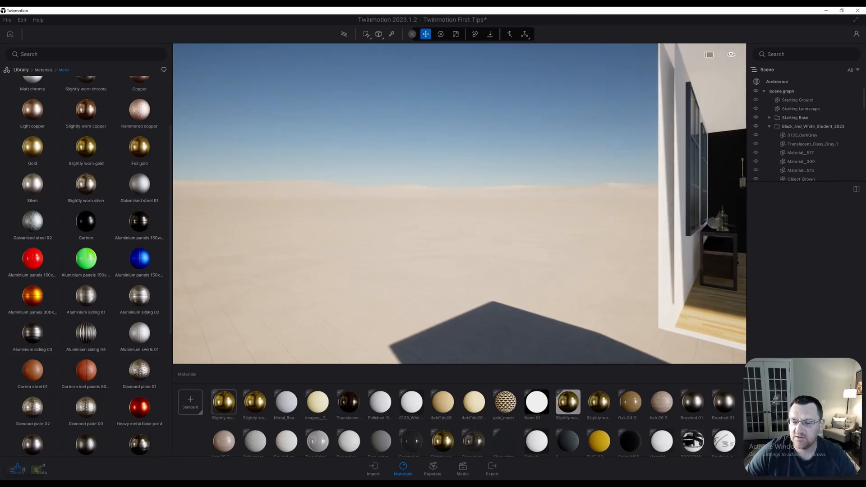
- Delete the Starting Landscape from the Scene graph and switch to Ambience
left_click(801, 108)
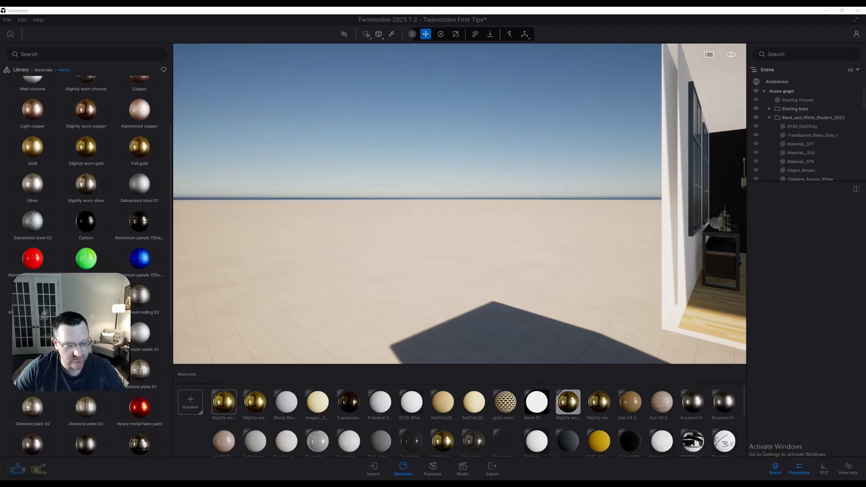
left_click(777, 82)
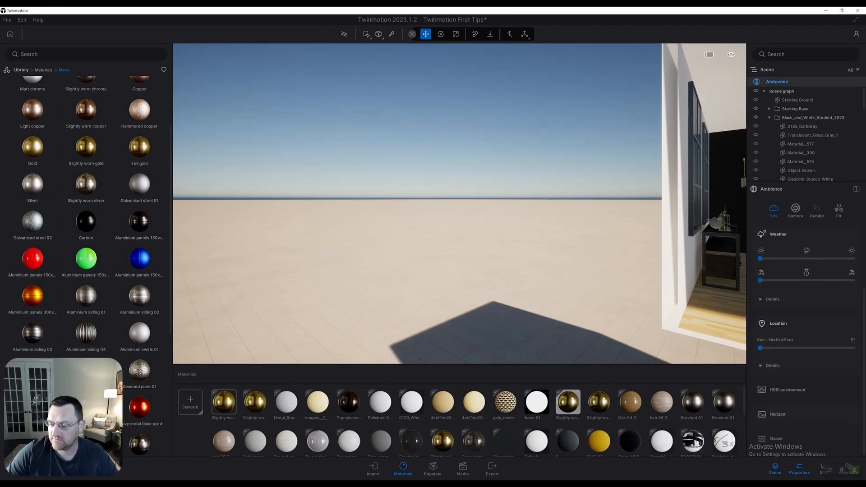
- Expand Horizon and try the Countryside then a City skyline picture
left_click(774, 298)
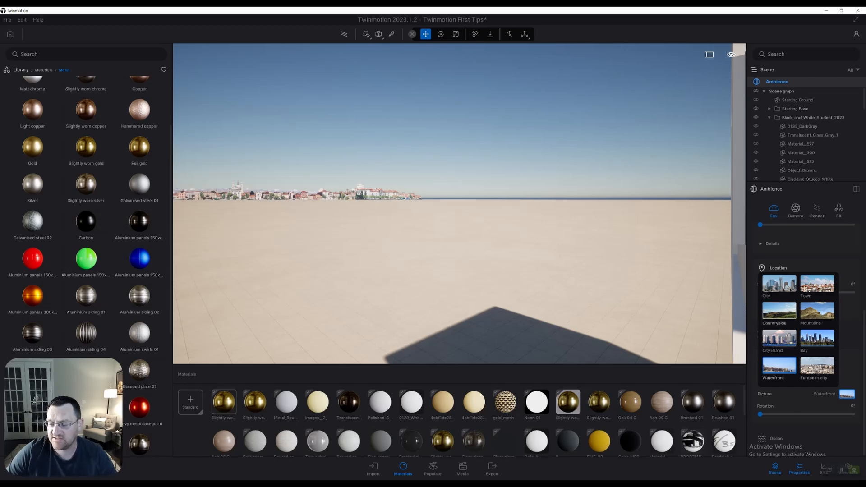
left_click(780, 311)
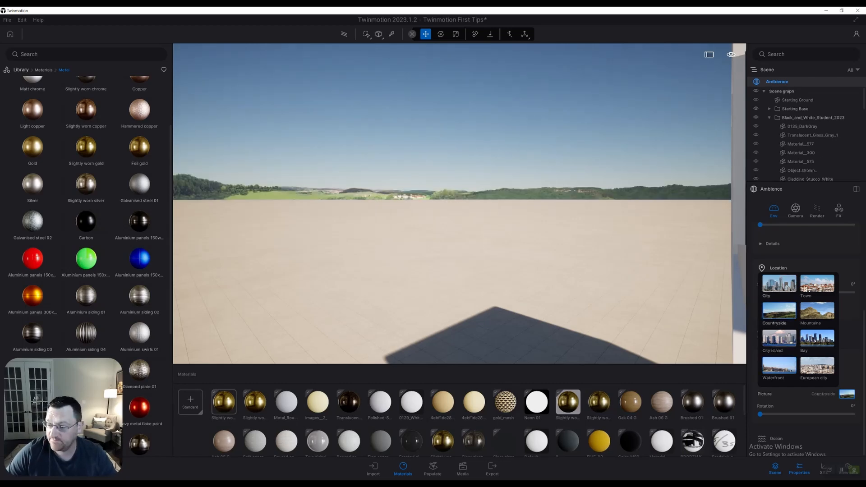
left_click(779, 284)
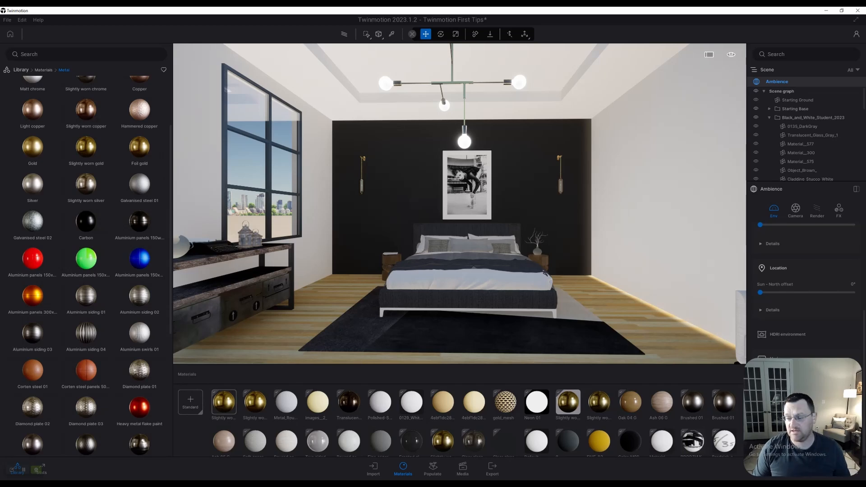
- Browse from the library root into the Megascans collection and its Surfaces category
left_click(32, 147)
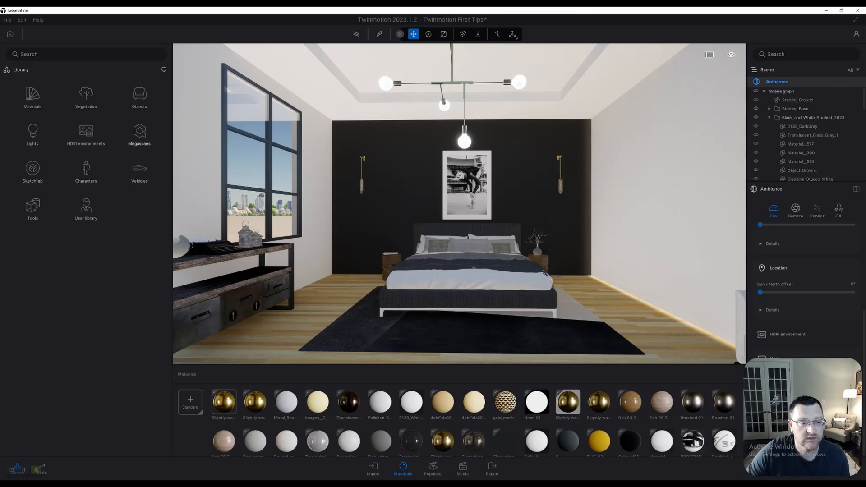
left_click(139, 131)
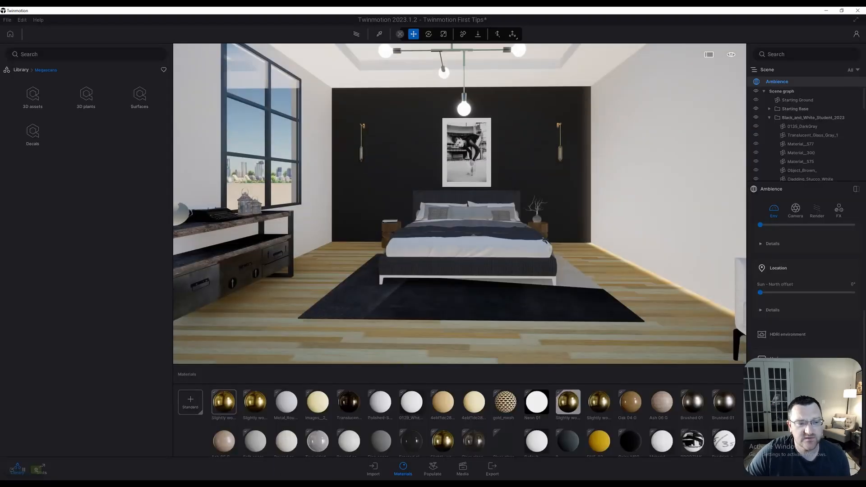
mouse_move(139, 94)
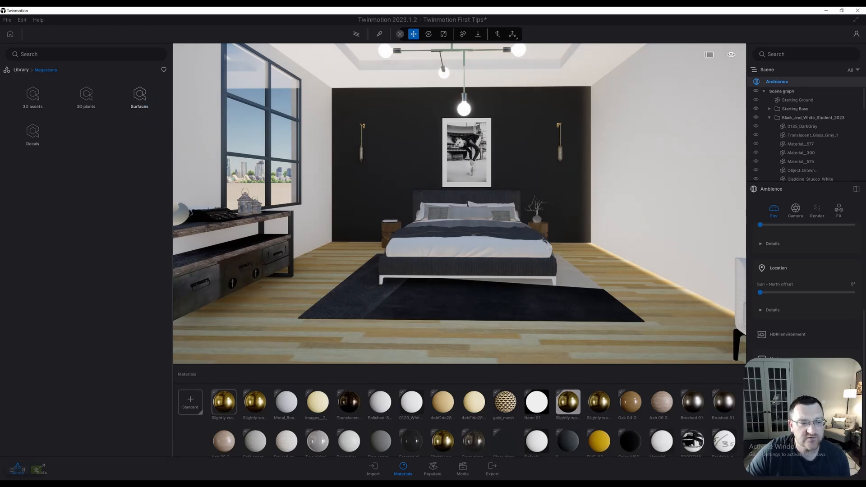
left_click(139, 97)
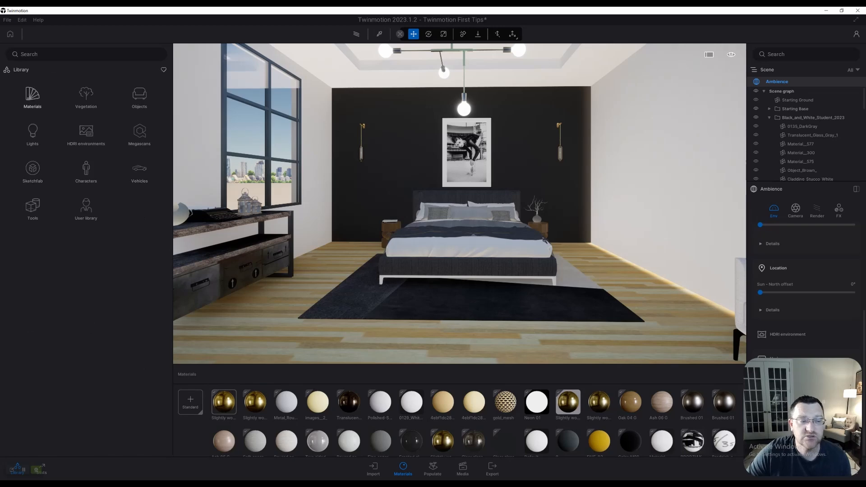
mouse_move(33, 96)
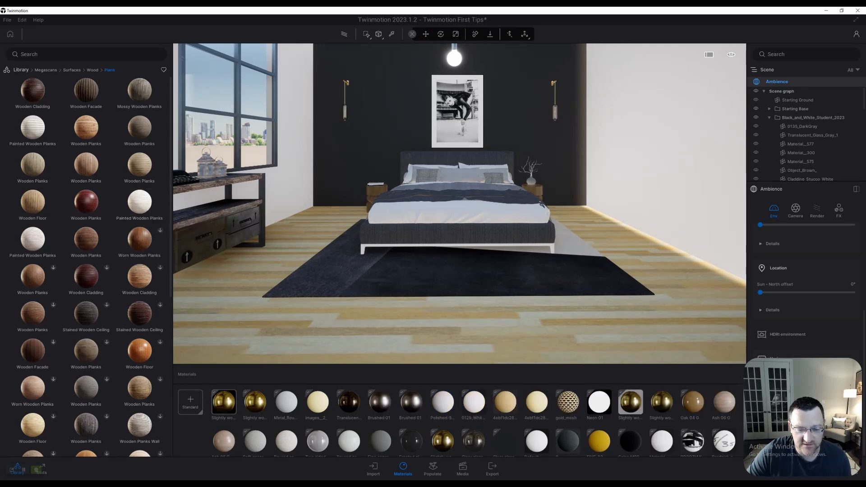
- Change the material drop mode so dropped materials apply to the whole outside terrain
left_click(425, 33)
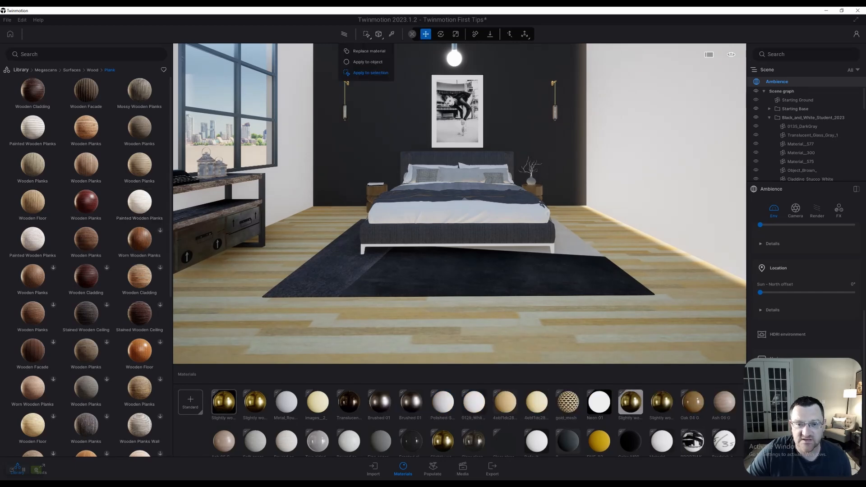
left_click(370, 73)
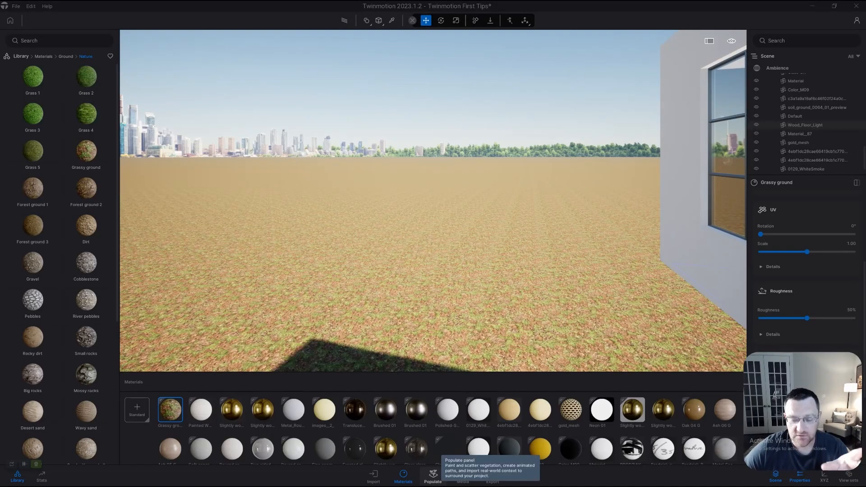
- Bring up the vegetation tools and tree library, ready to populate foliage around the placed trees
left_click(432, 476)
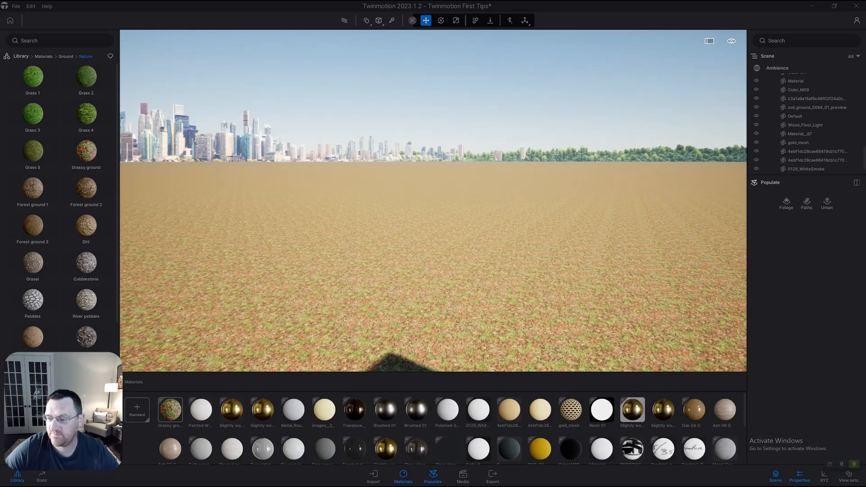
mouse_move(786, 203)
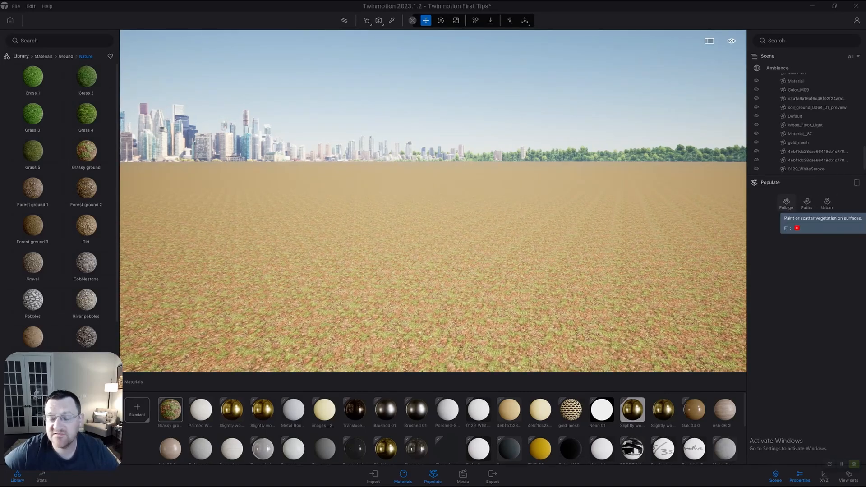
mouse_move(786, 203)
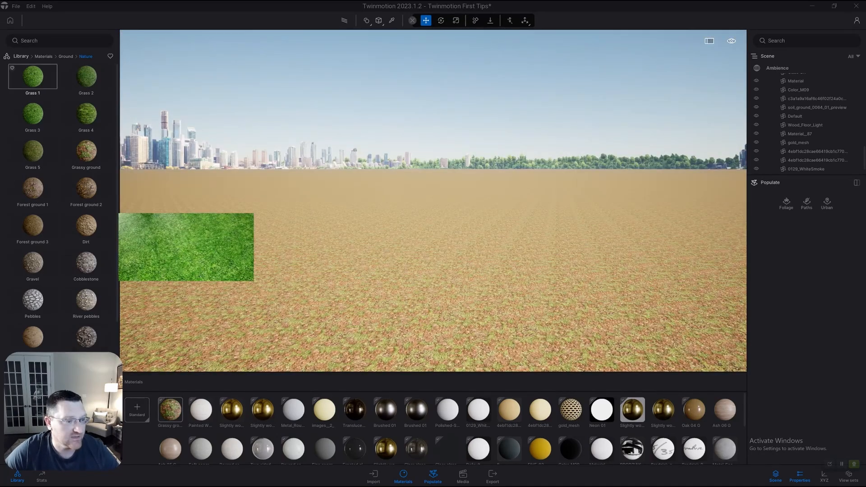
left_click(86, 151)
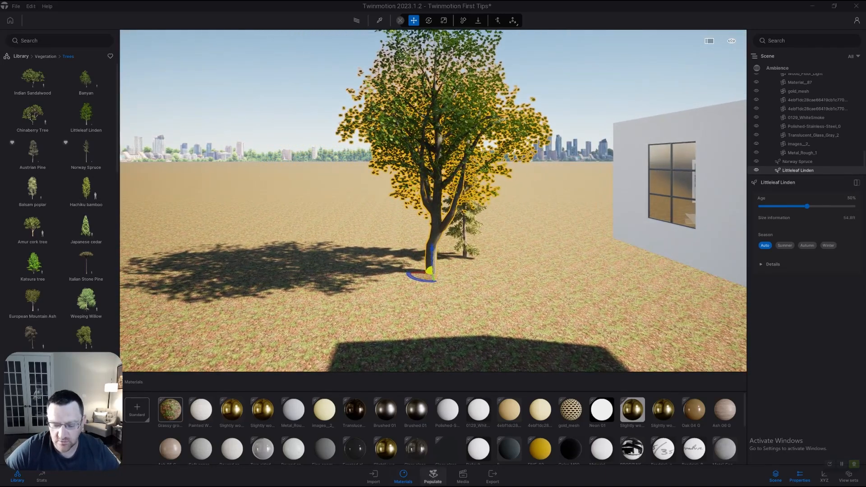
left_click(432, 477)
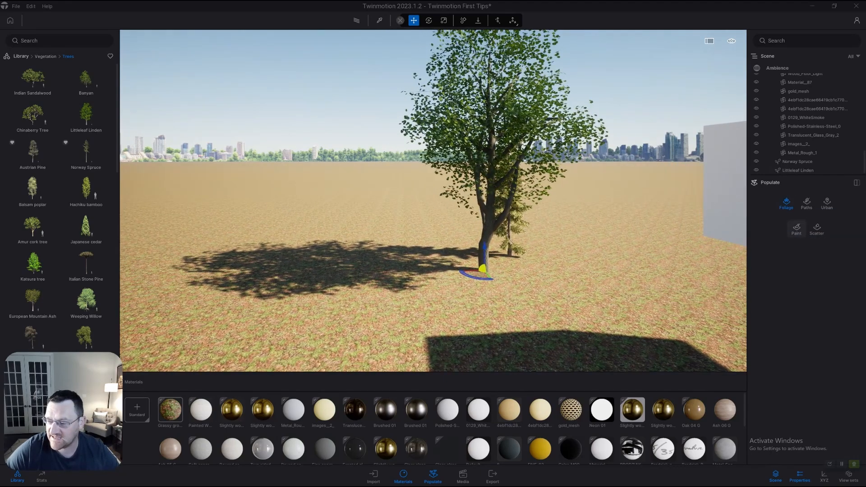
- Paint a patch of Norway Spruce and Turkey Oak trees onto the grassy ground
left_click(797, 229)
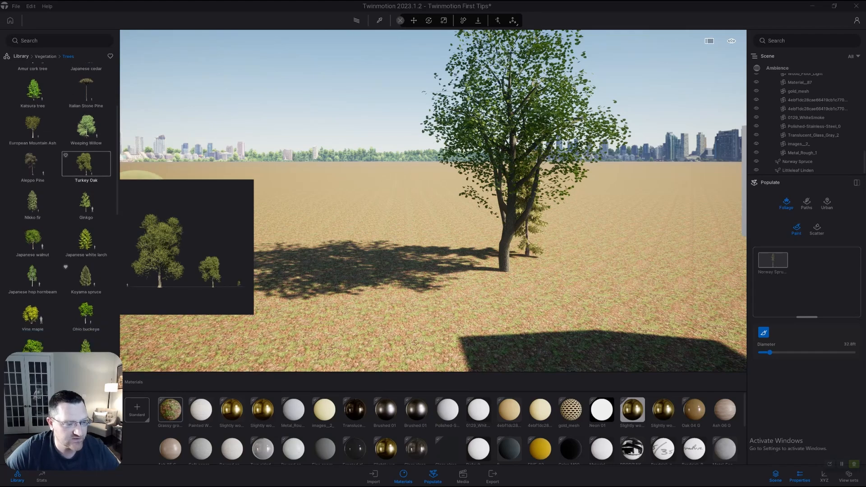
left_click(86, 163)
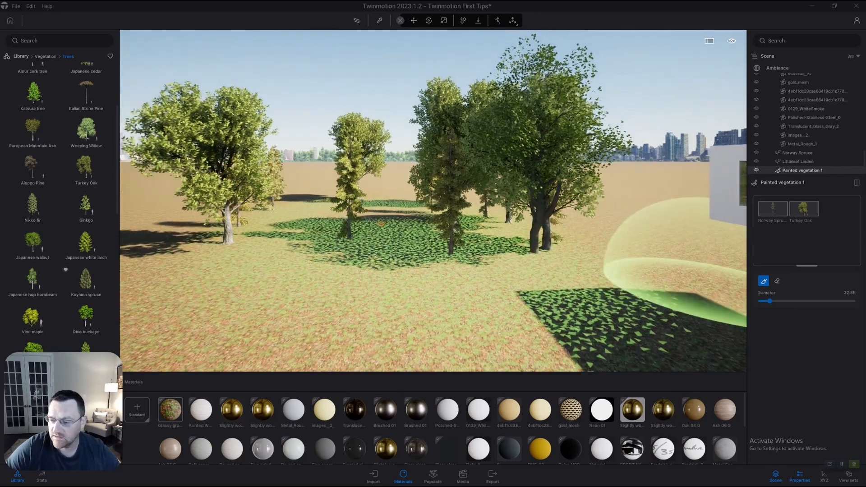
left_click_drag(765, 301, 784, 301)
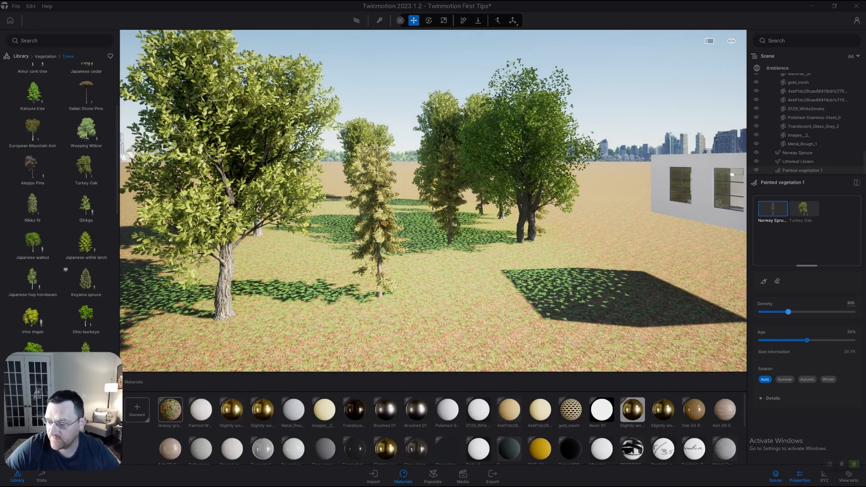
- Raise the painted trees to 100% density and give them an autumn season
left_click_drag(791, 312, 838, 311)
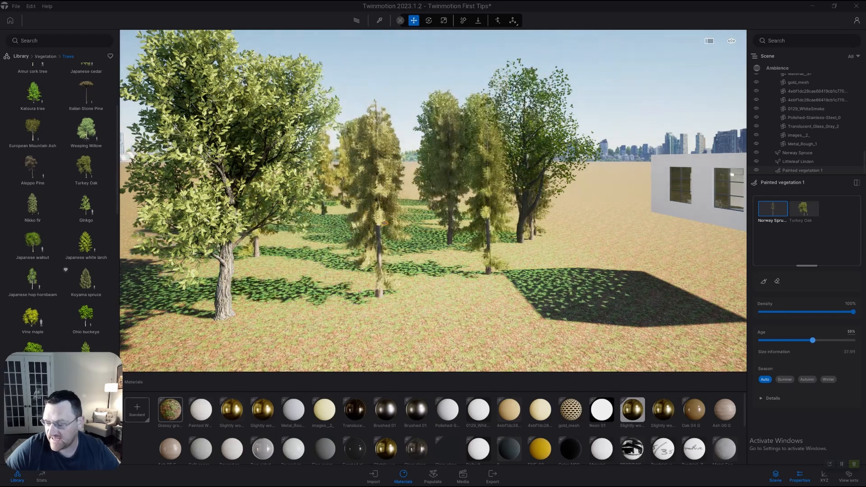
left_click(806, 380)
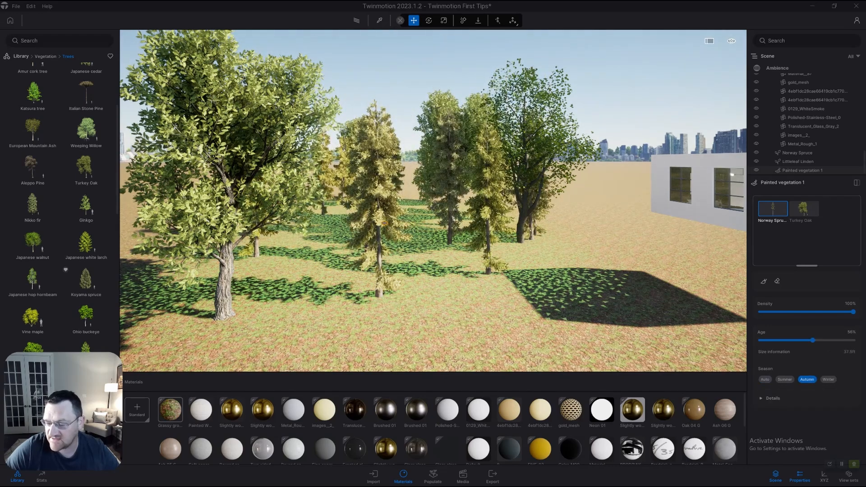
left_click(827, 379)
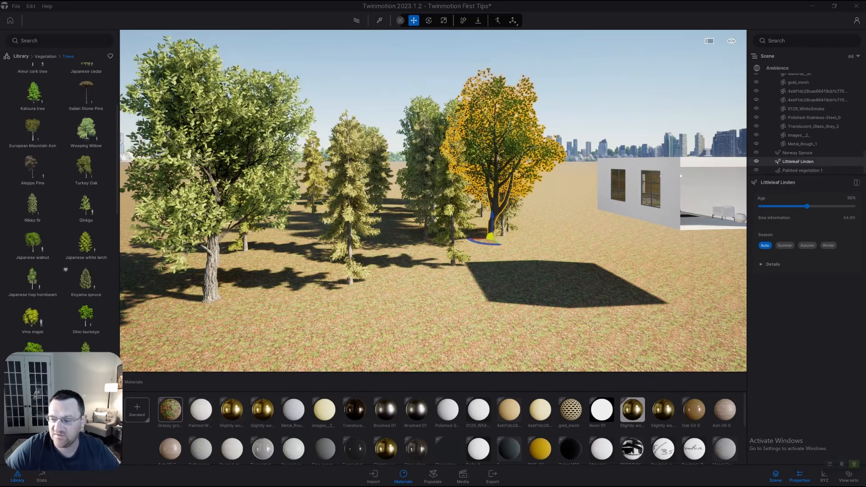
- Scatter Weeping Willow trees over the landscape, then browse the grass and flowers collection
left_click(772, 264)
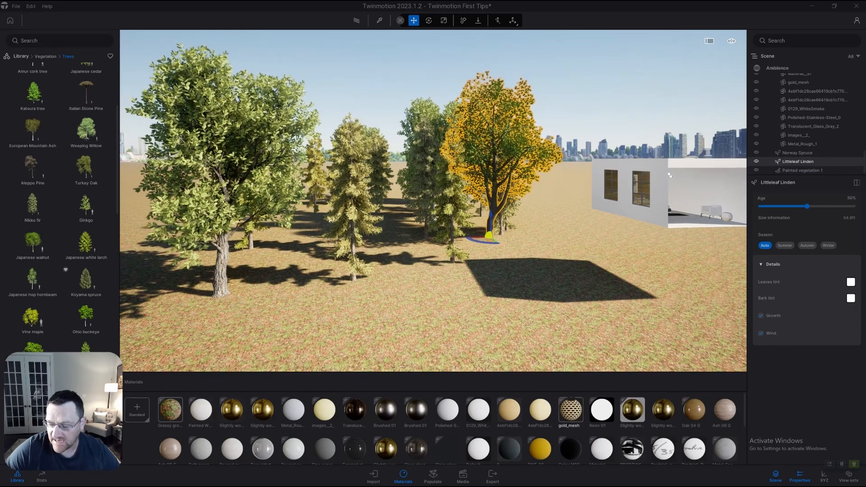
left_click(432, 477)
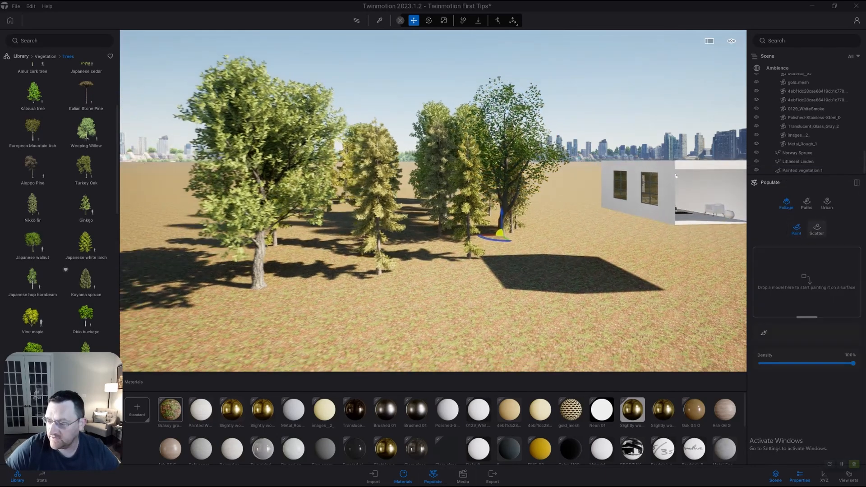
left_click(817, 227)
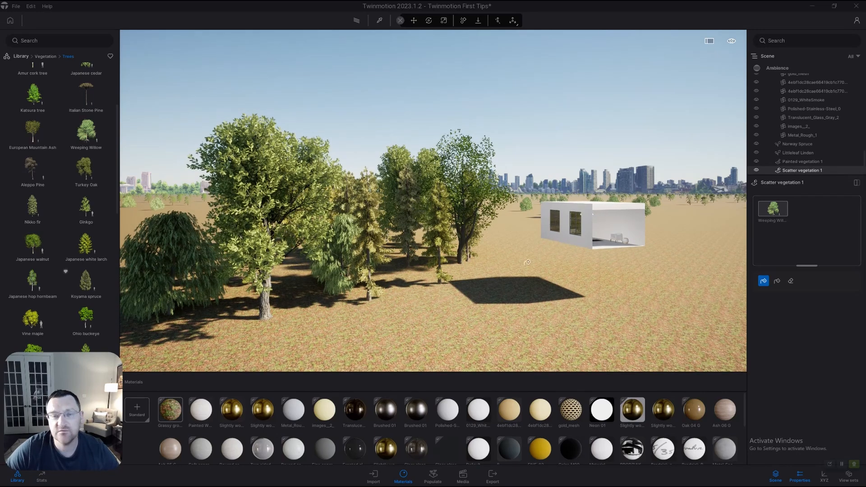
mouse_move(432, 477)
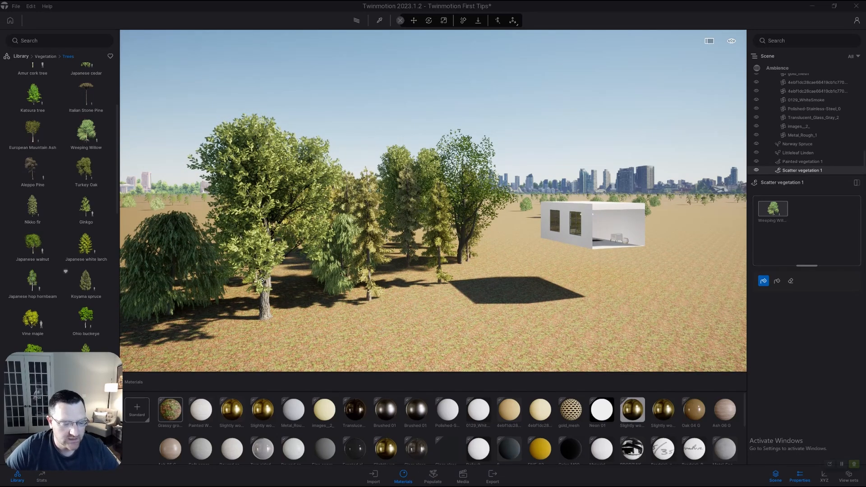
left_click(46, 55)
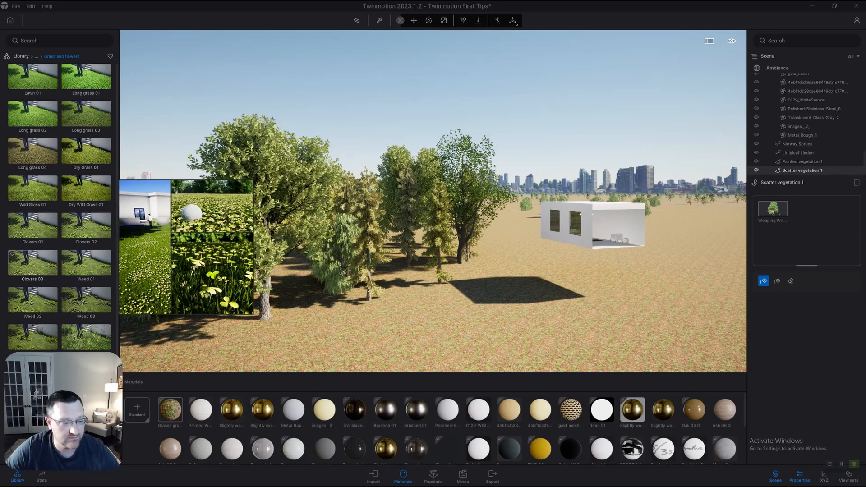
- Scroll to the saved Image1 of the bedroom showing trees through the window
scroll("down", 3)
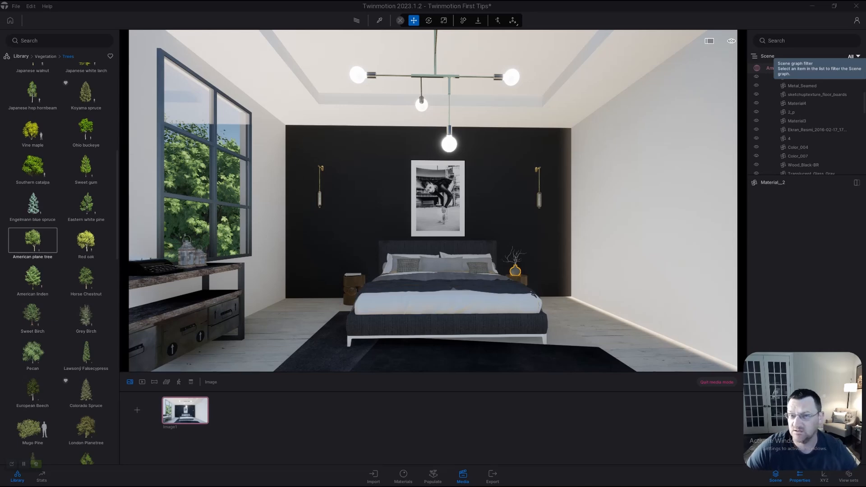
- Select the tree objects in the scene graph and group them into a container named TREES
left_click(851, 56)
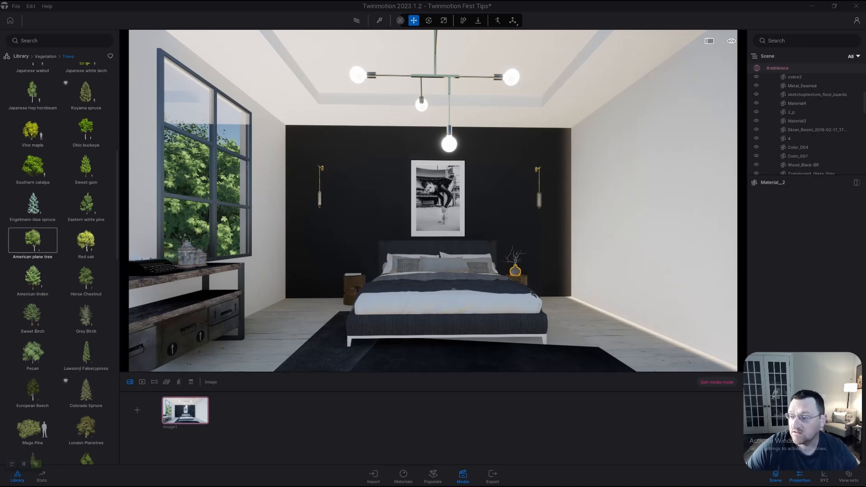
left_click(852, 56)
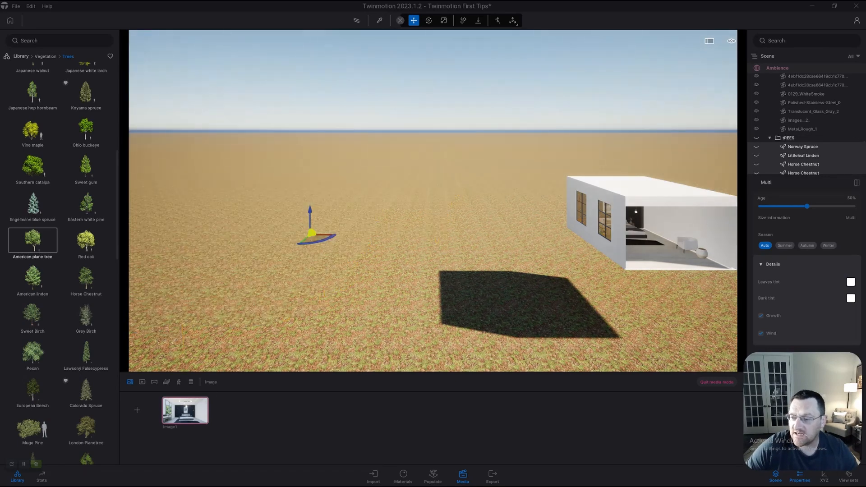
right_click(789, 138)
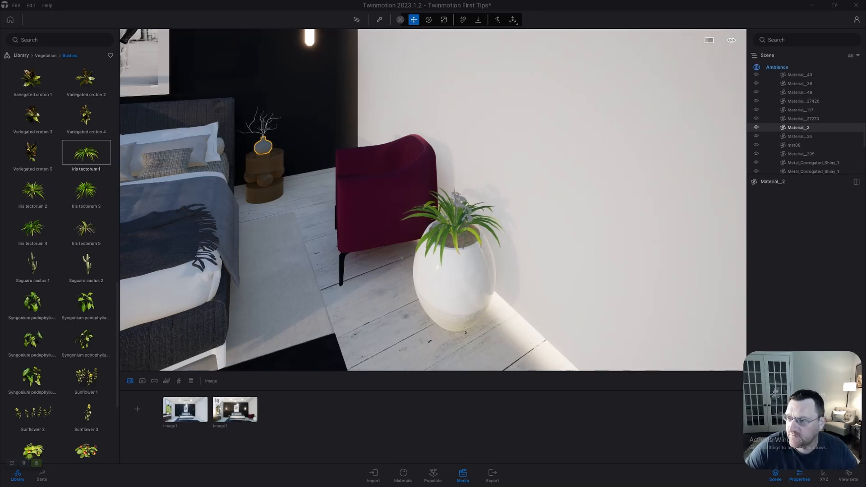
- Adjust the Ambience camera effects and render the second image as a dim lamp-lit bedroom
left_click(777, 67)
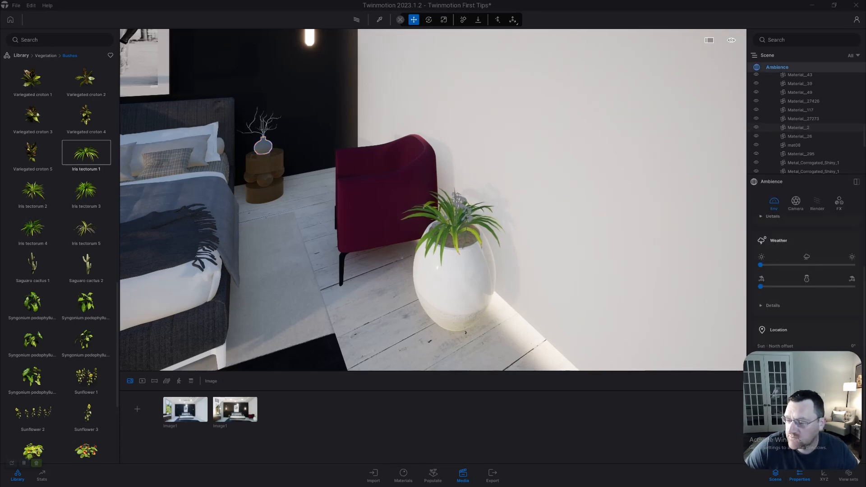
left_click(796, 201)
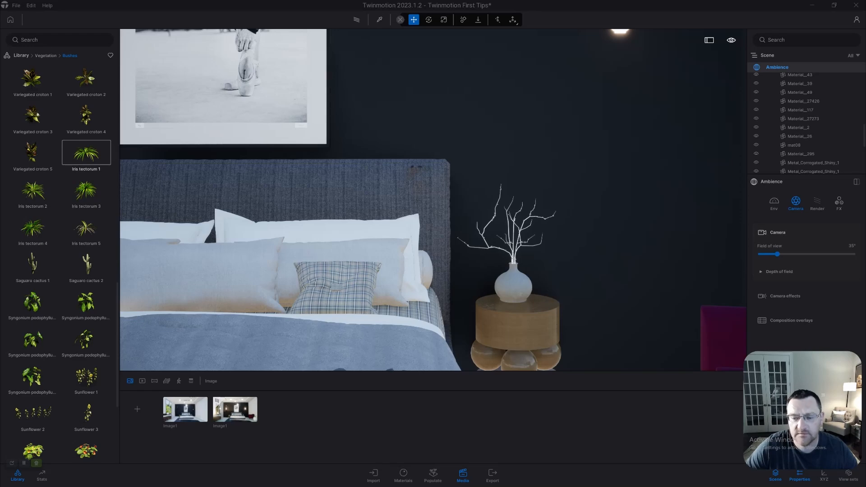
left_click(512, 284)
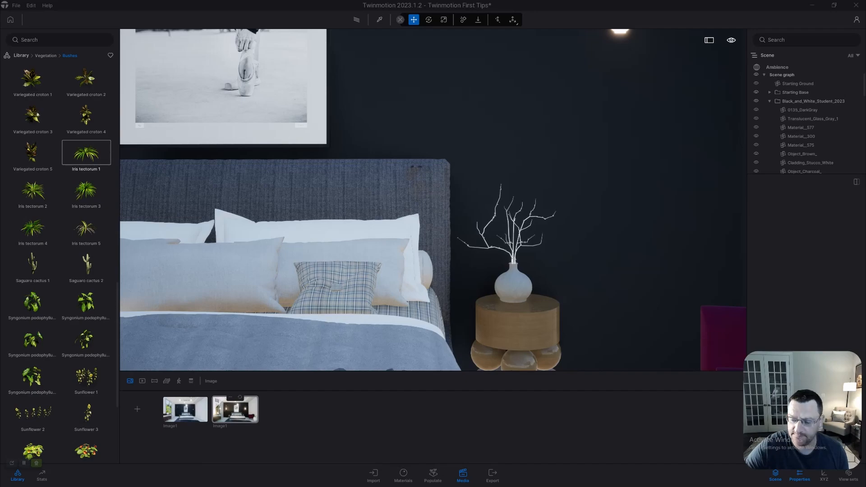
left_click(235, 409)
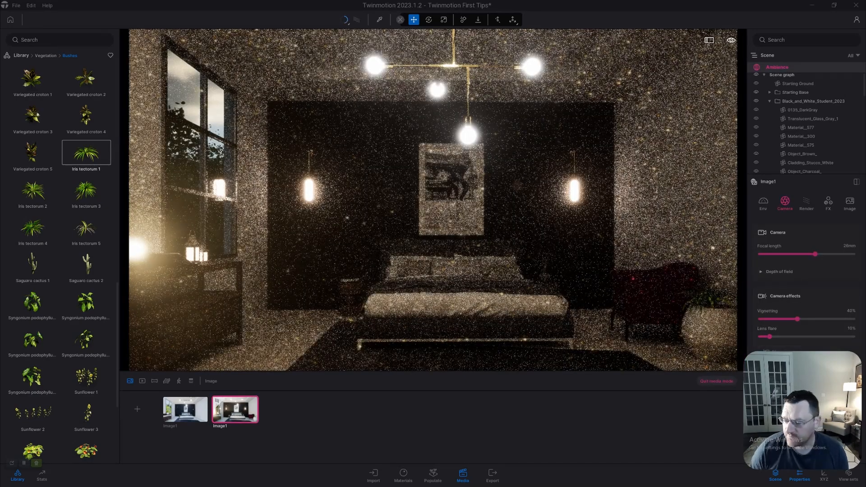